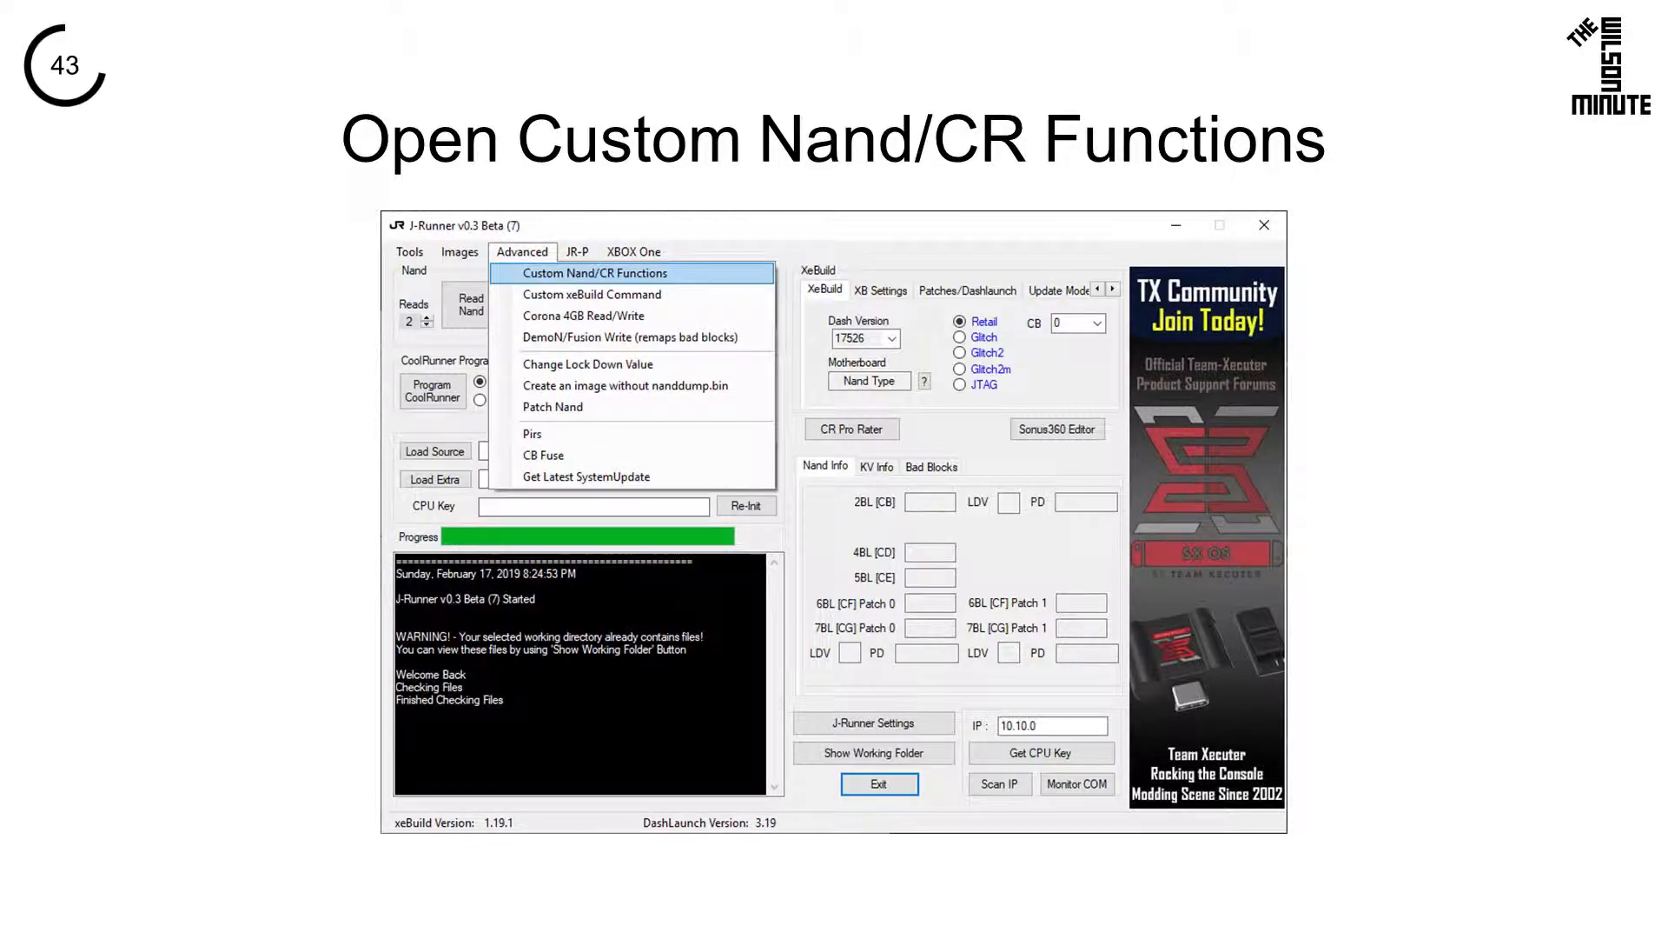
Bring up Custom Nand/CR Functions from Advanced with the Xsvf timing-file command selected.
click(603, 273)
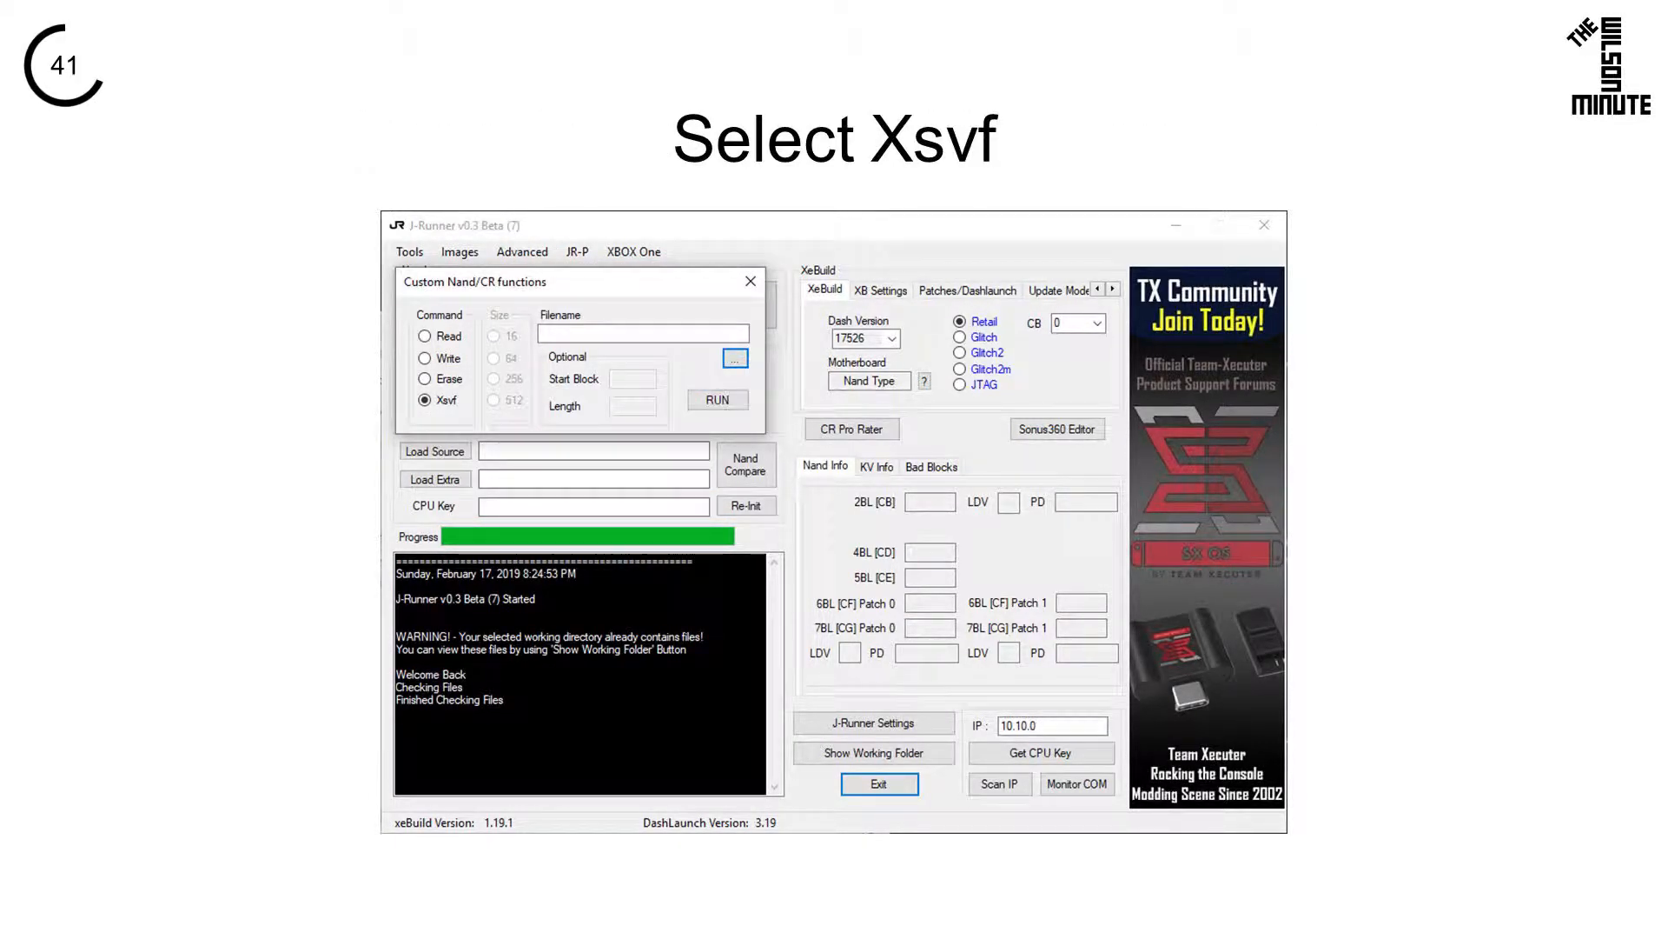
click(734, 358)
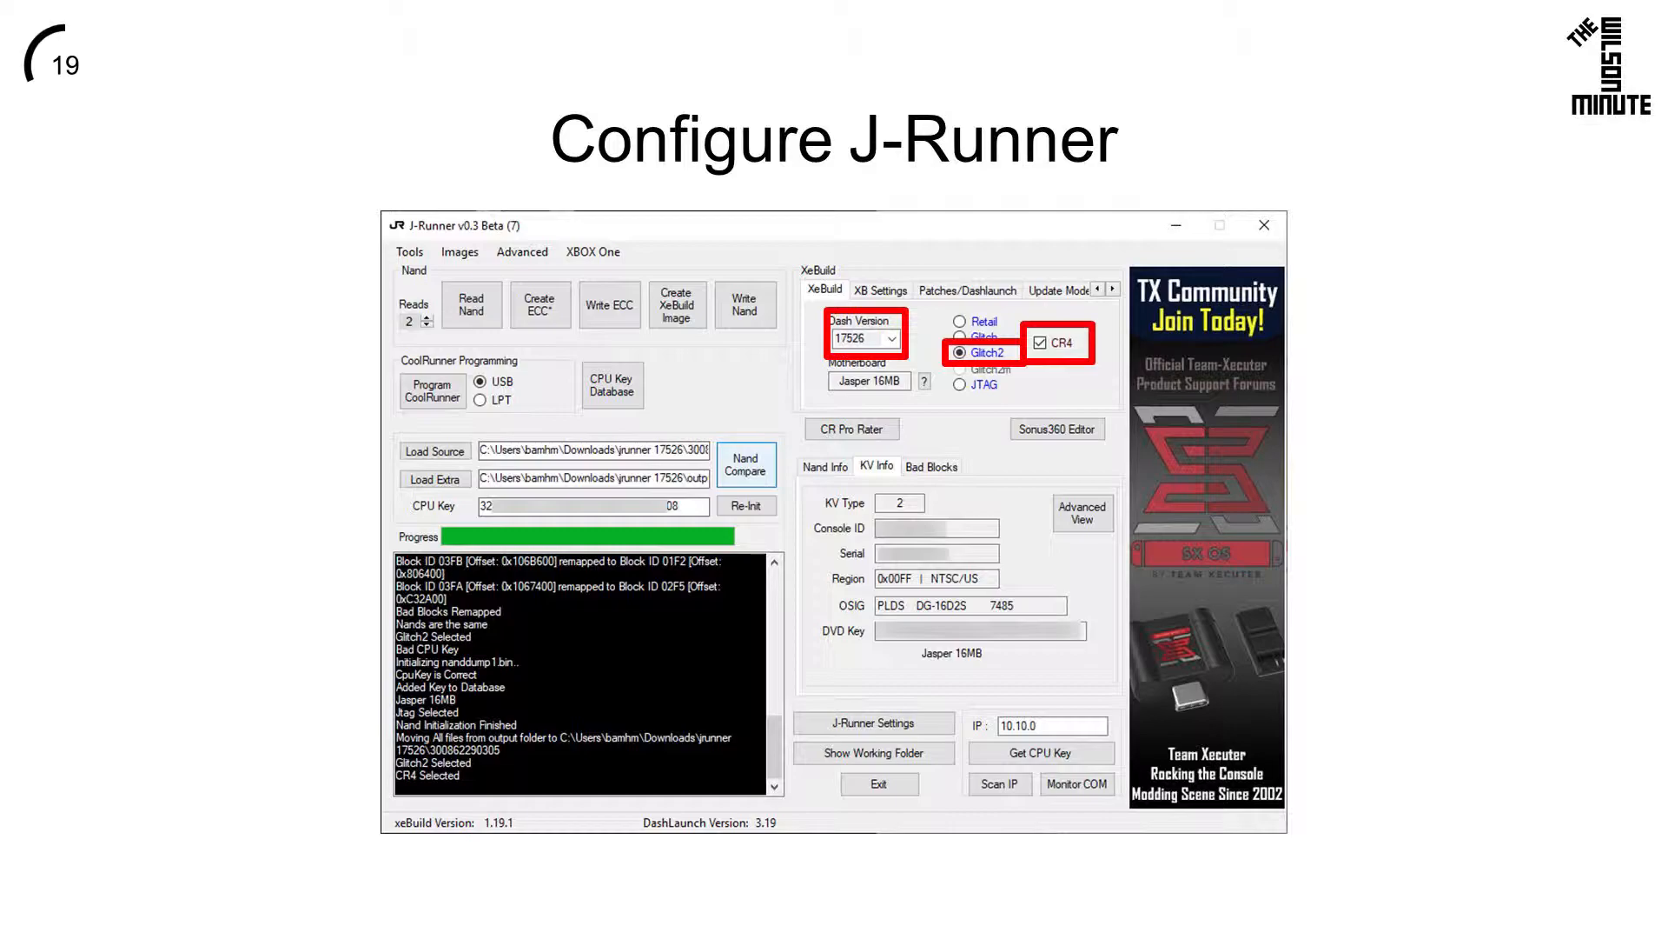
Create the Glitch2 CR4 XeBuild image for dashboard 17526.
click(676, 305)
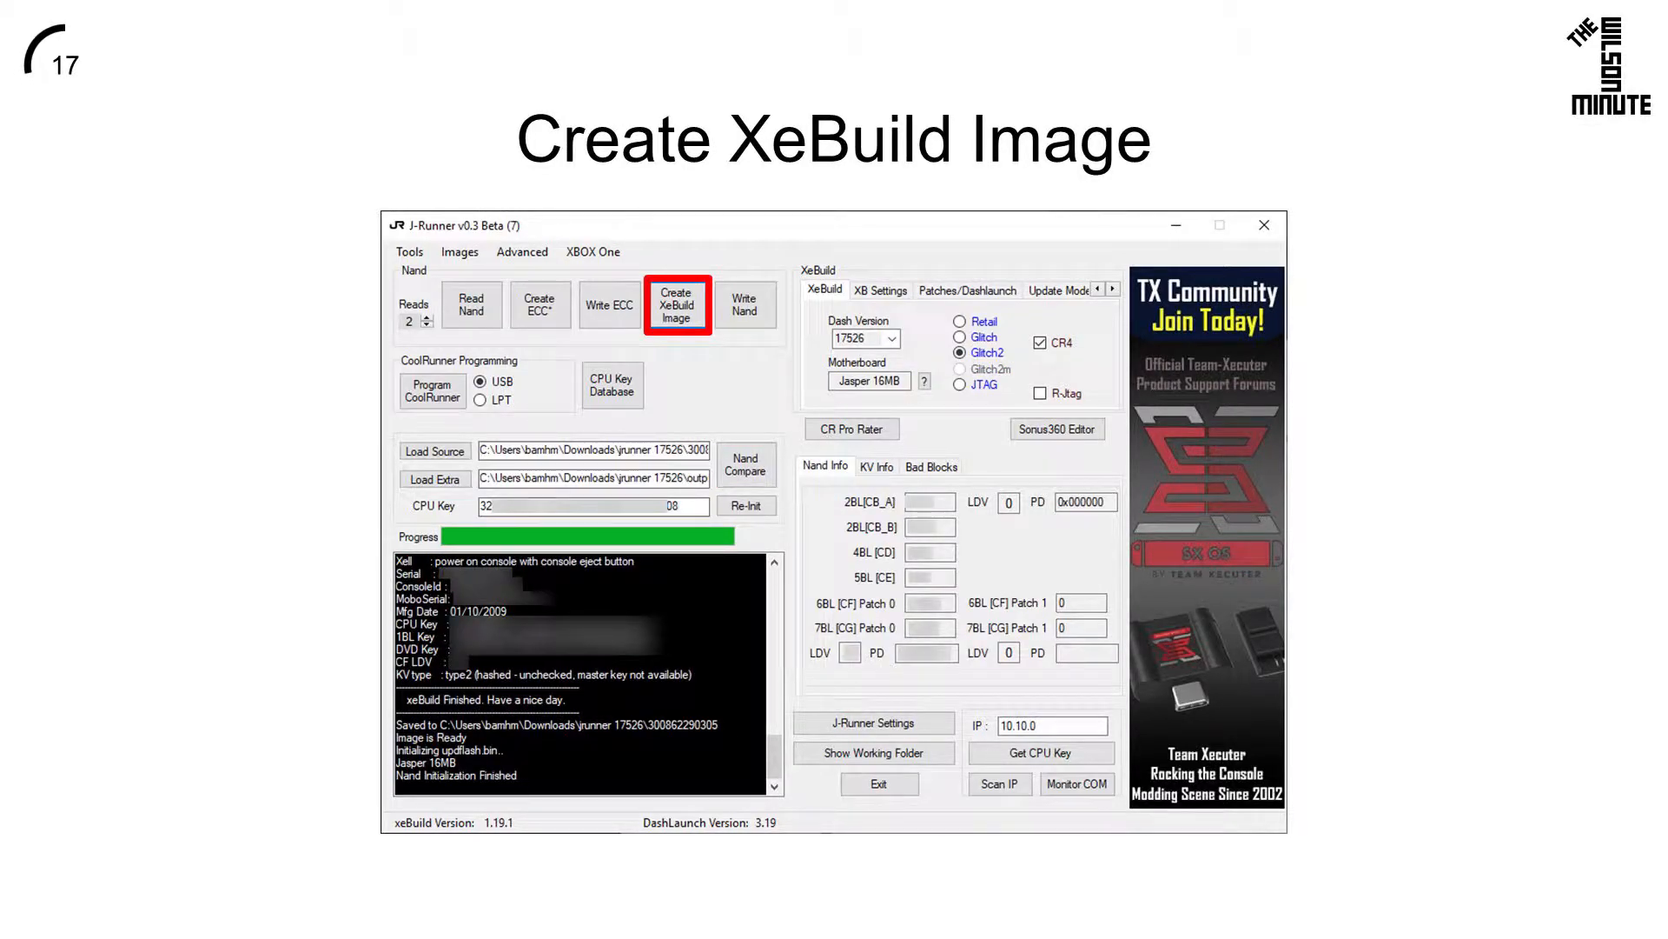
Write updflash.bin to the Jasper NAND and wait for the log to report Done.
click(746, 304)
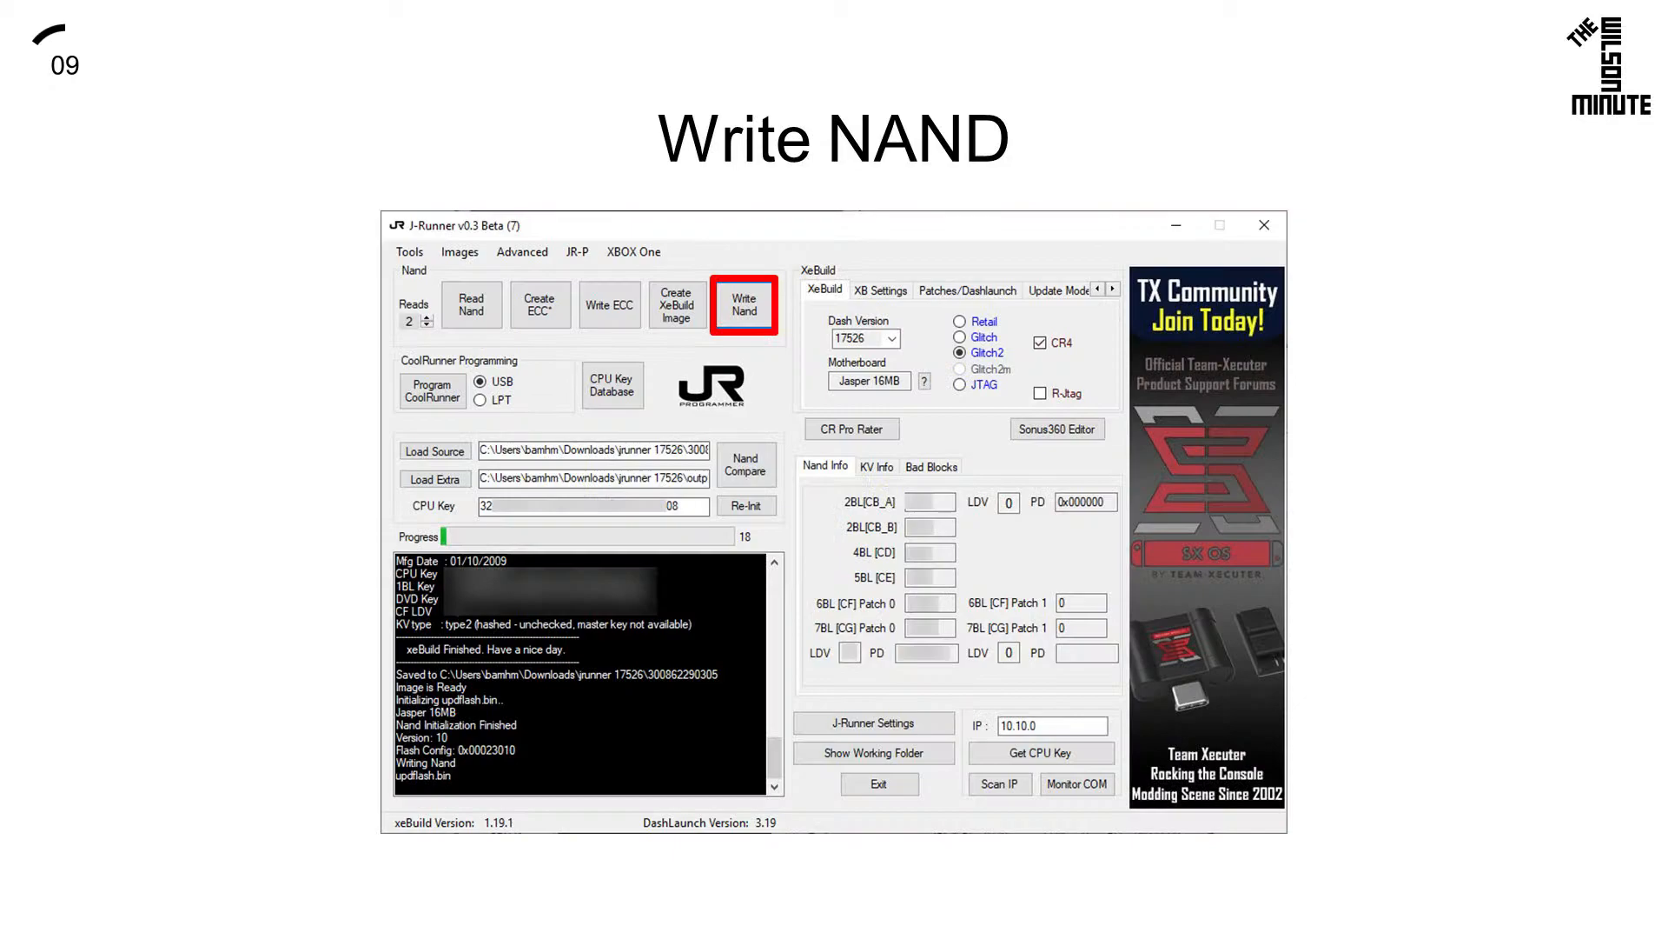
click(746, 302)
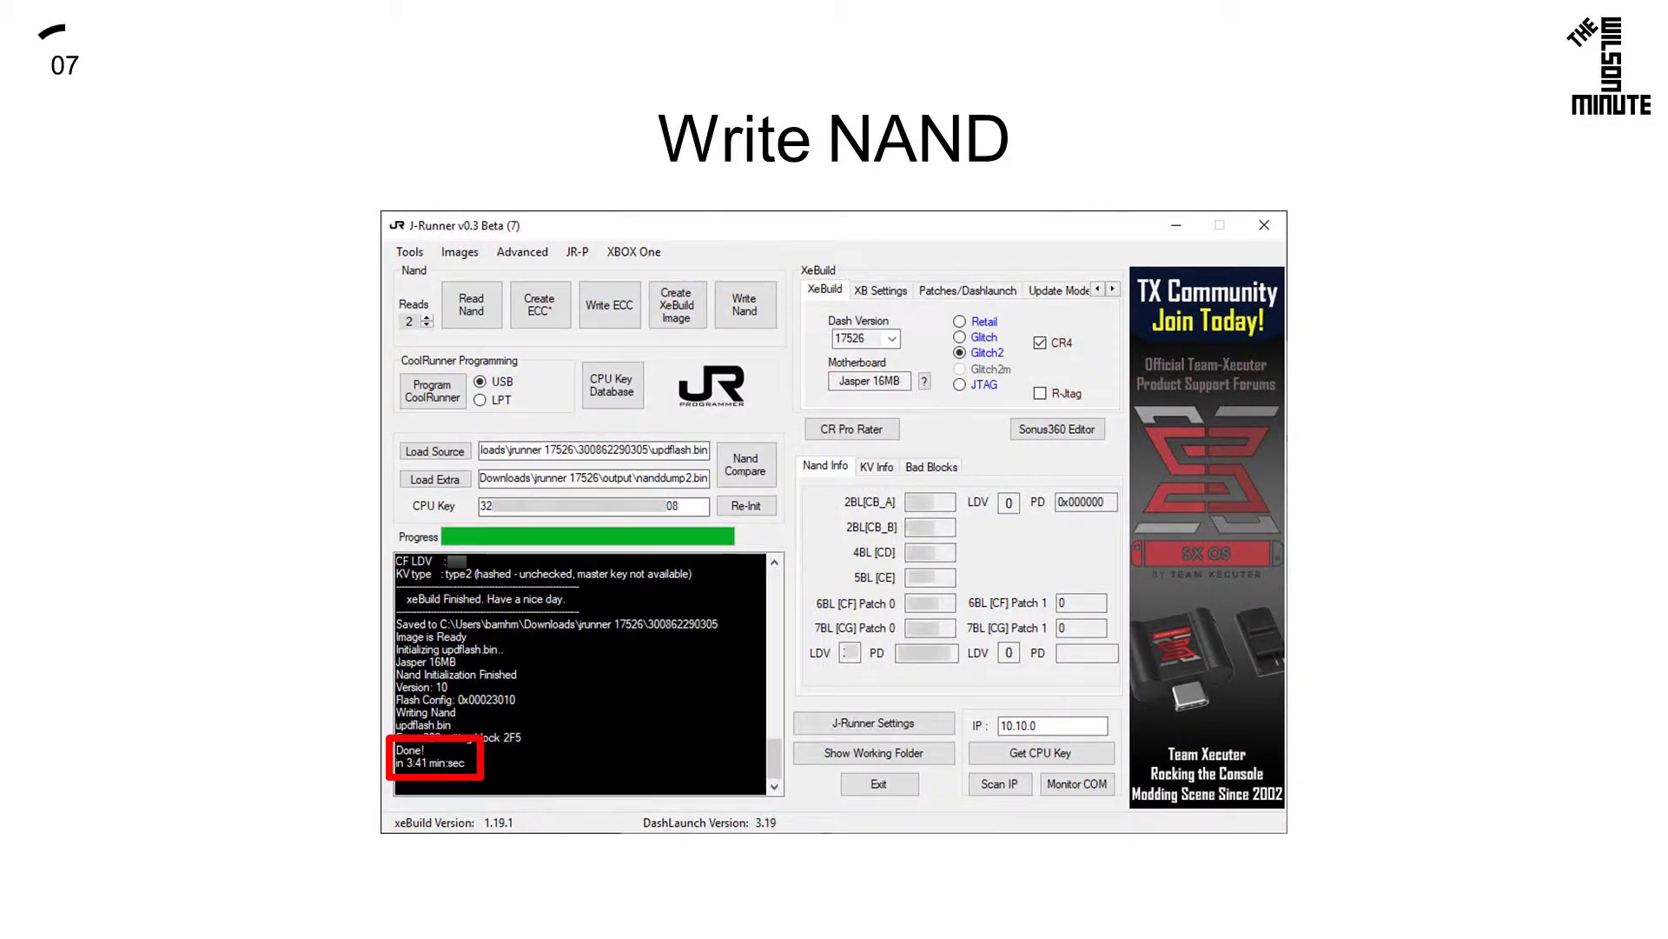